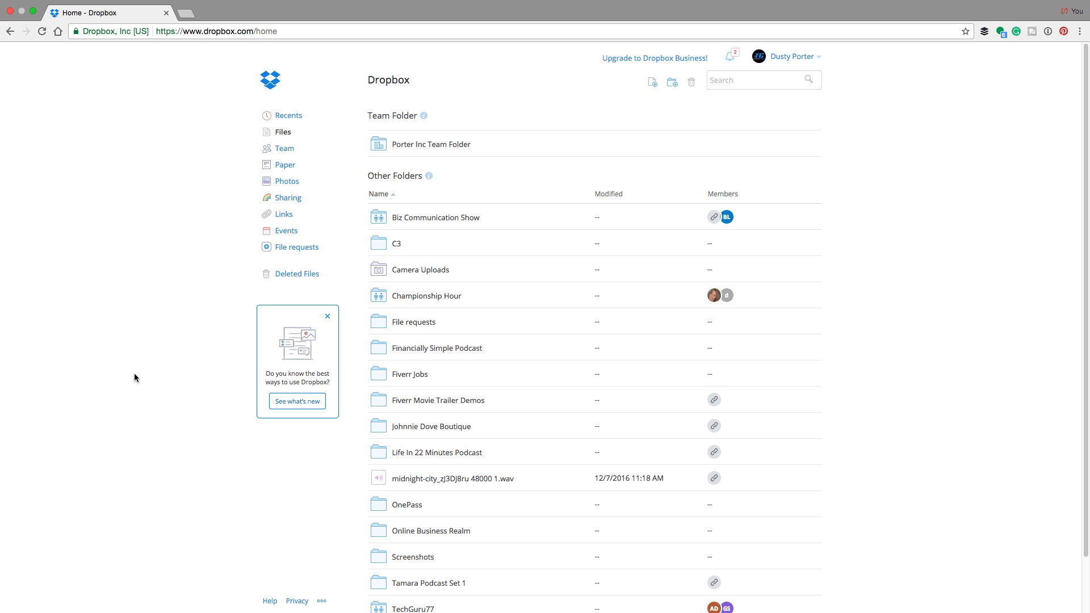
mouse_move(135, 374)
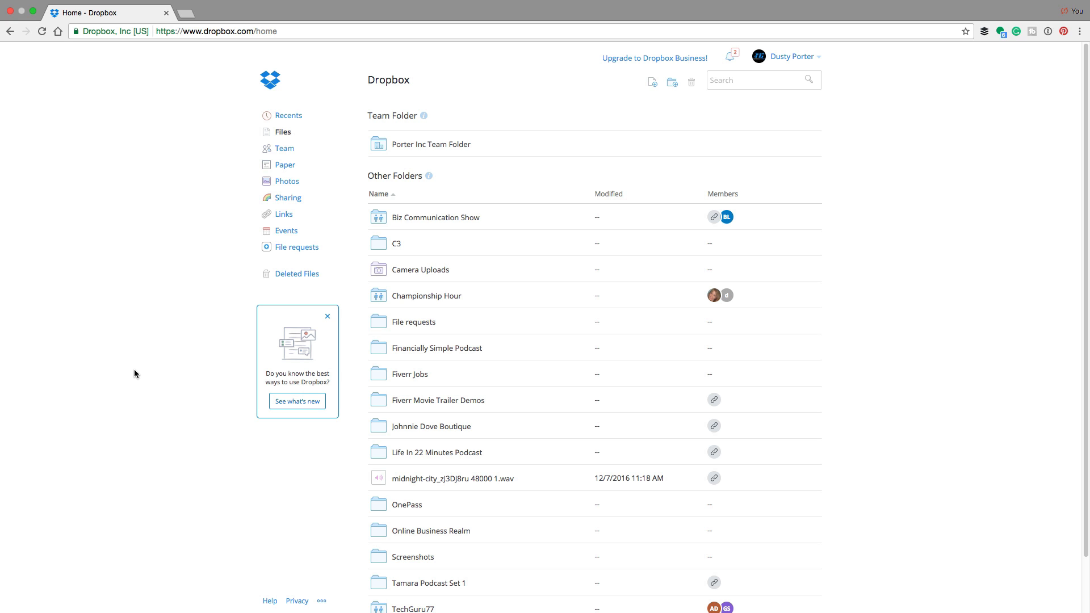
mouse_move(129, 377)
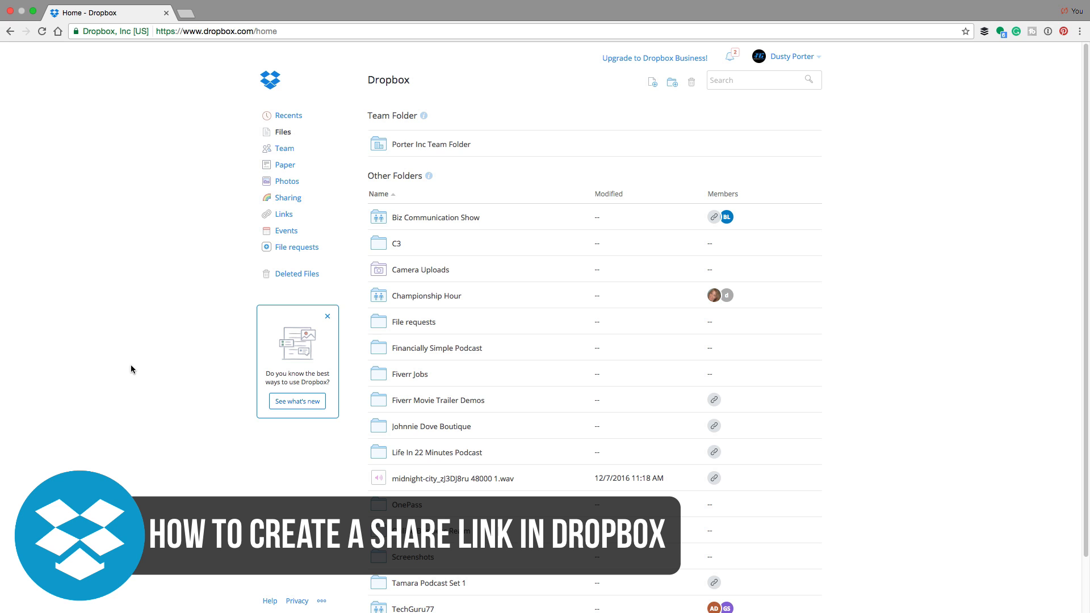
mouse_move(130, 370)
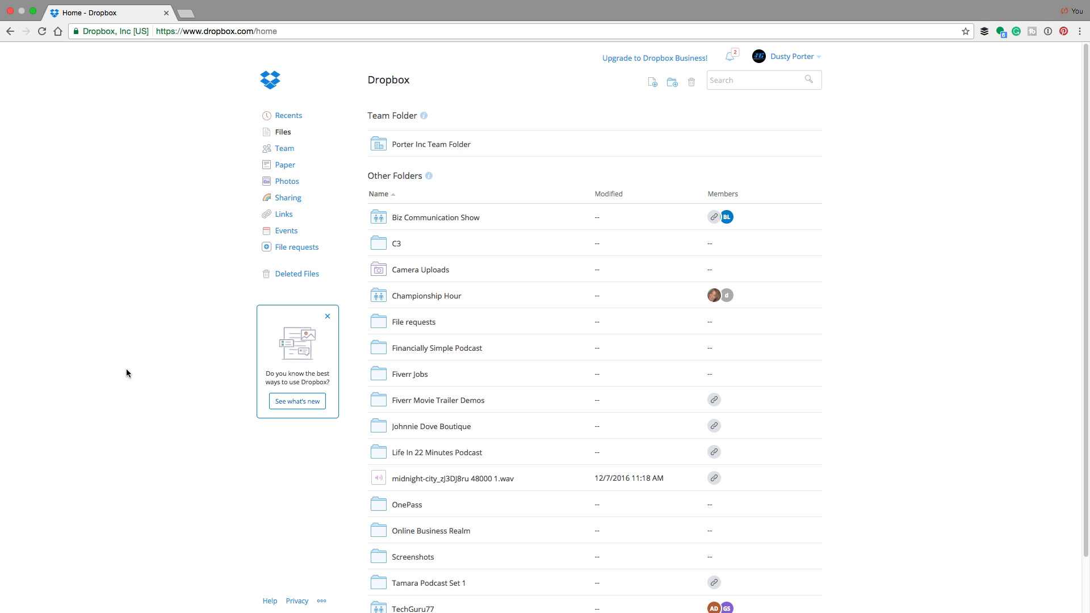
mouse_move(126, 374)
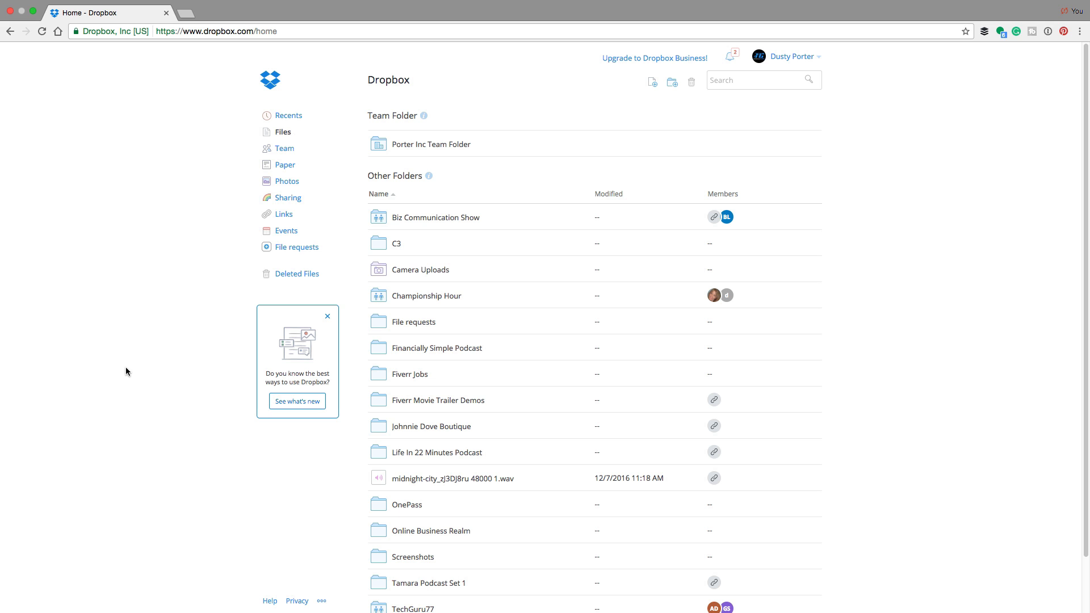
mouse_move(126, 369)
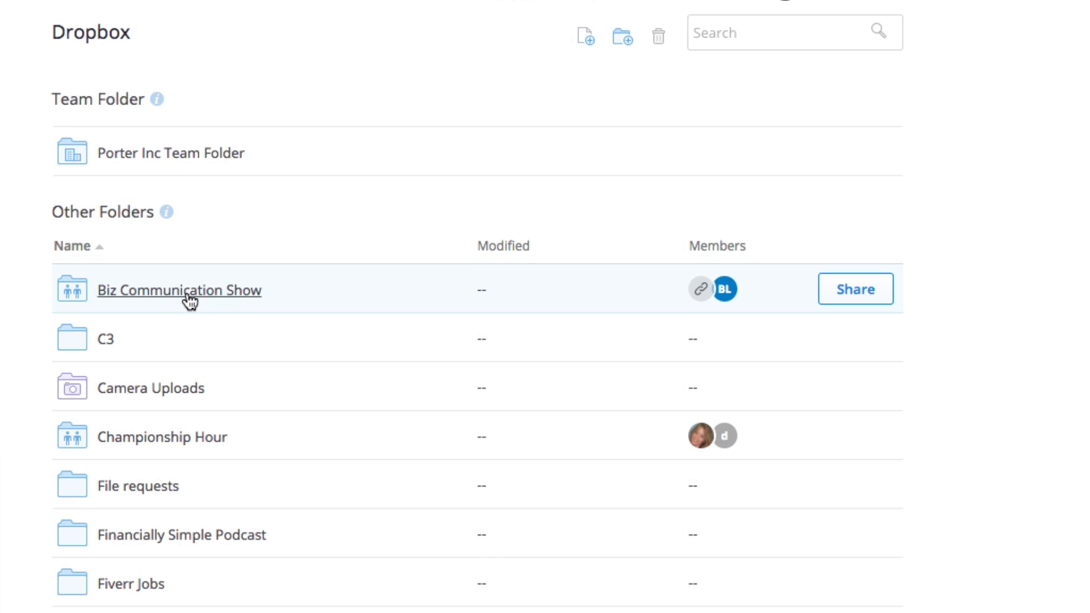
mouse_move(189, 299)
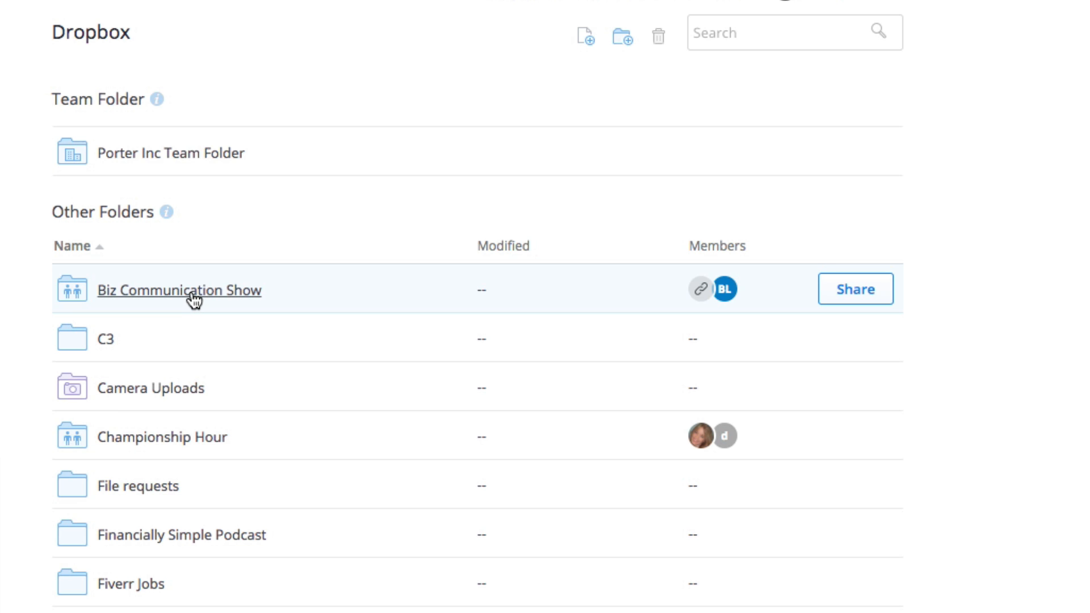
Step: Open the Biz Communication Show folder and select the Episode 003 Final.mpeg video file
left_click(178, 289)
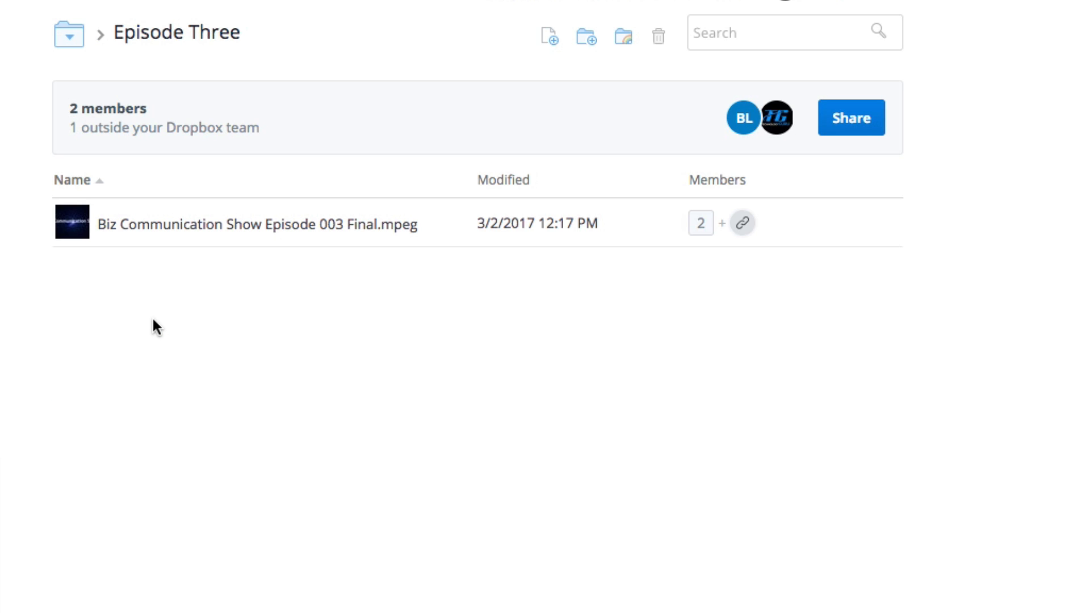
mouse_move(285, 225)
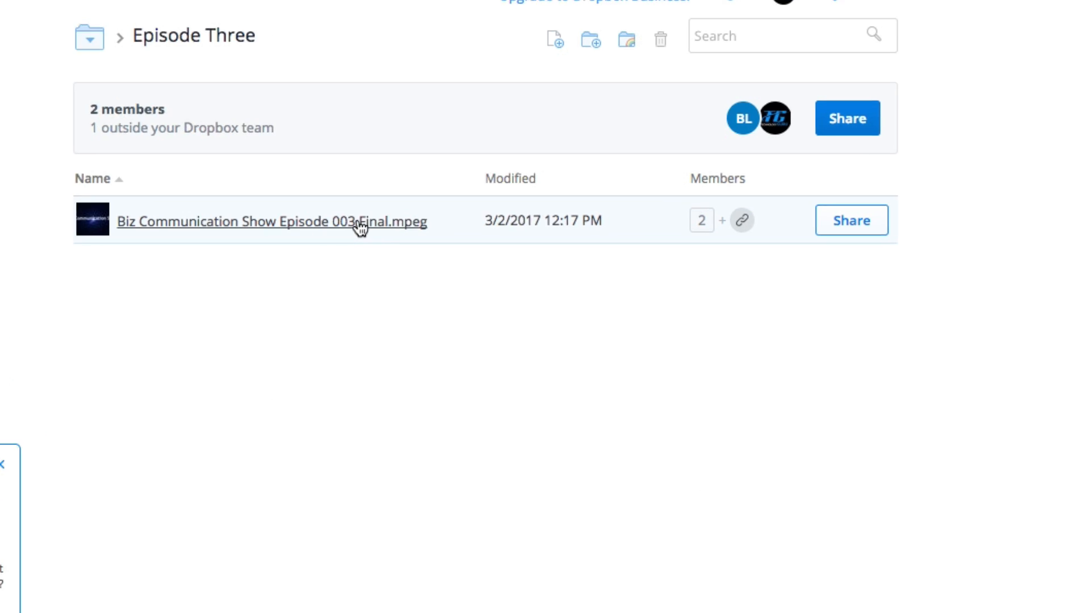
left_click(274, 221)
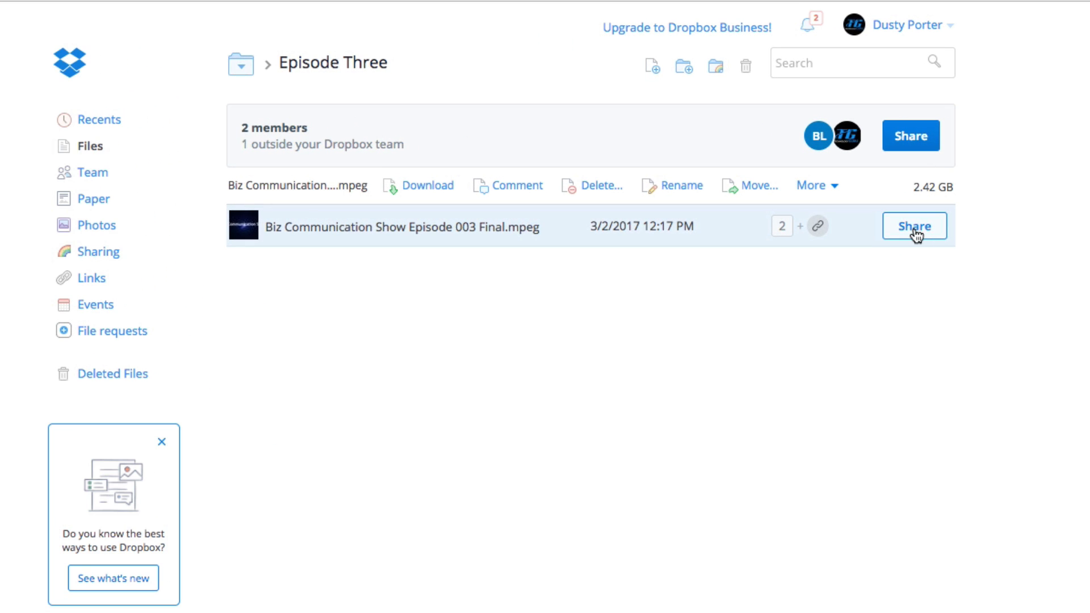
Step: Bring up the sharing dialog for the episode 003 video, listing its link setting and members
left_click(402, 227)
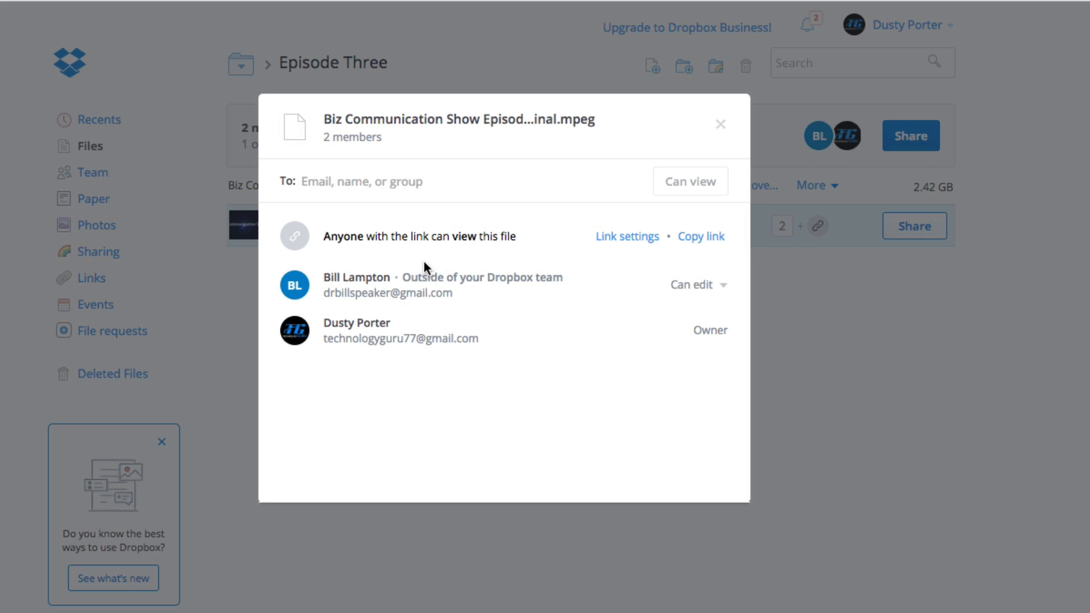
left_click(314, 182)
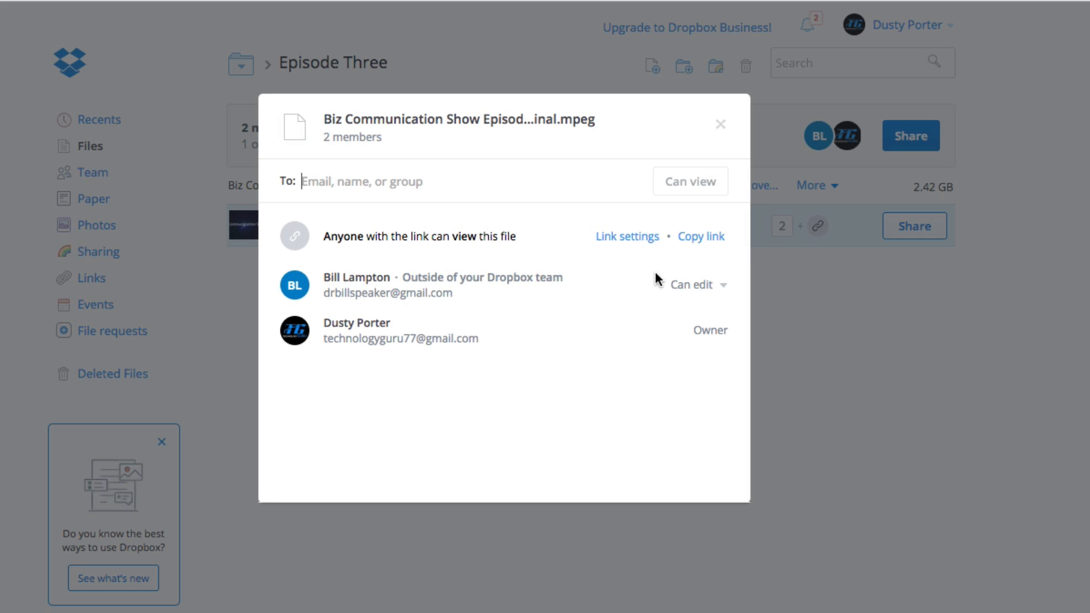
mouse_move(682, 263)
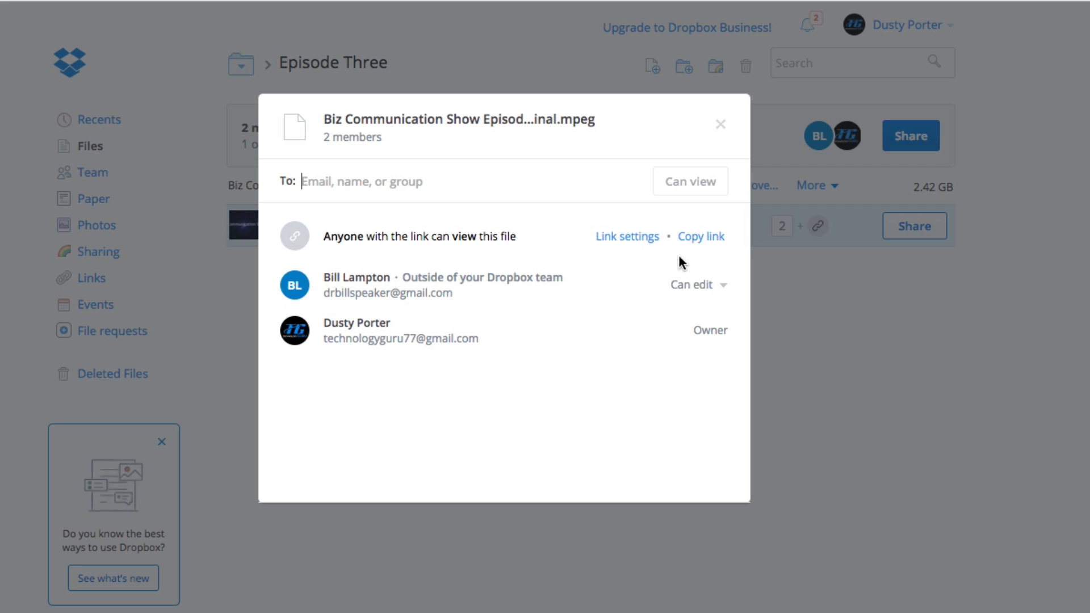
Step: Create a view-only share link for the video and copy it to the clipboard
left_click(701, 236)
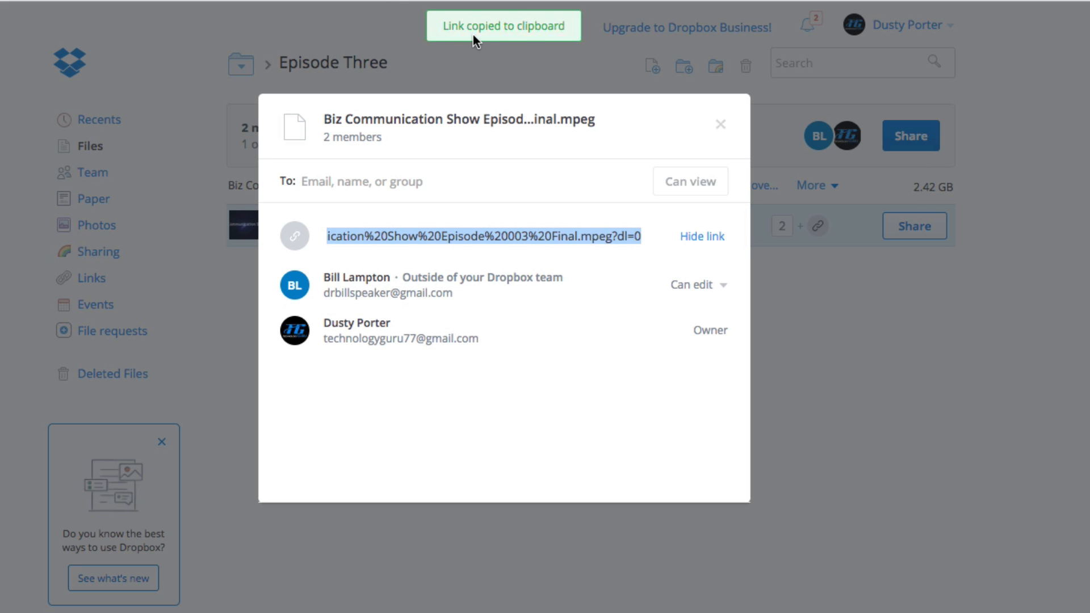
mouse_move(496, 223)
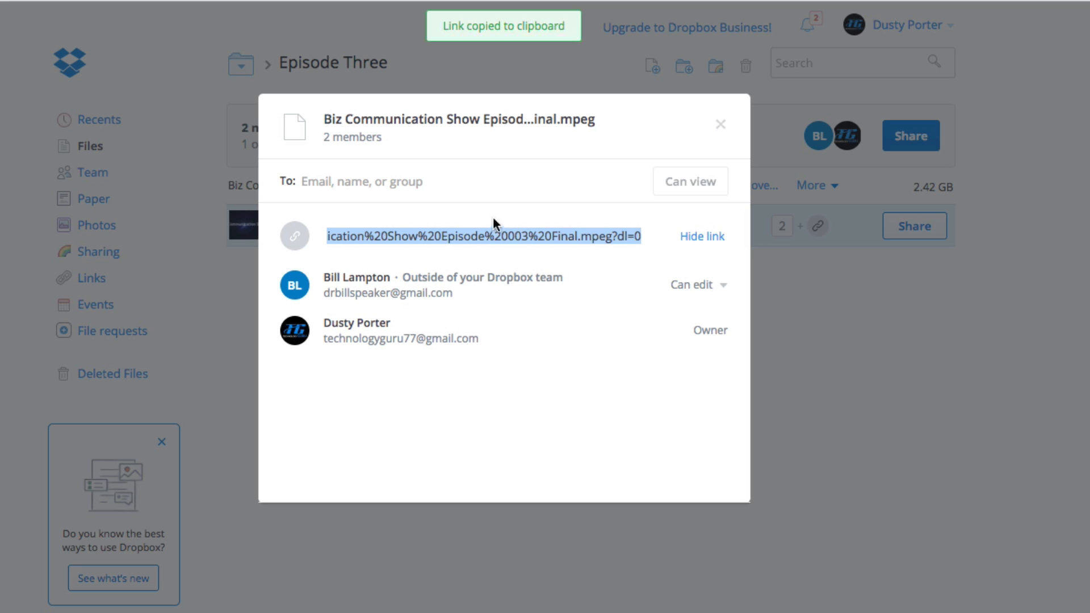
mouse_move(509, 252)
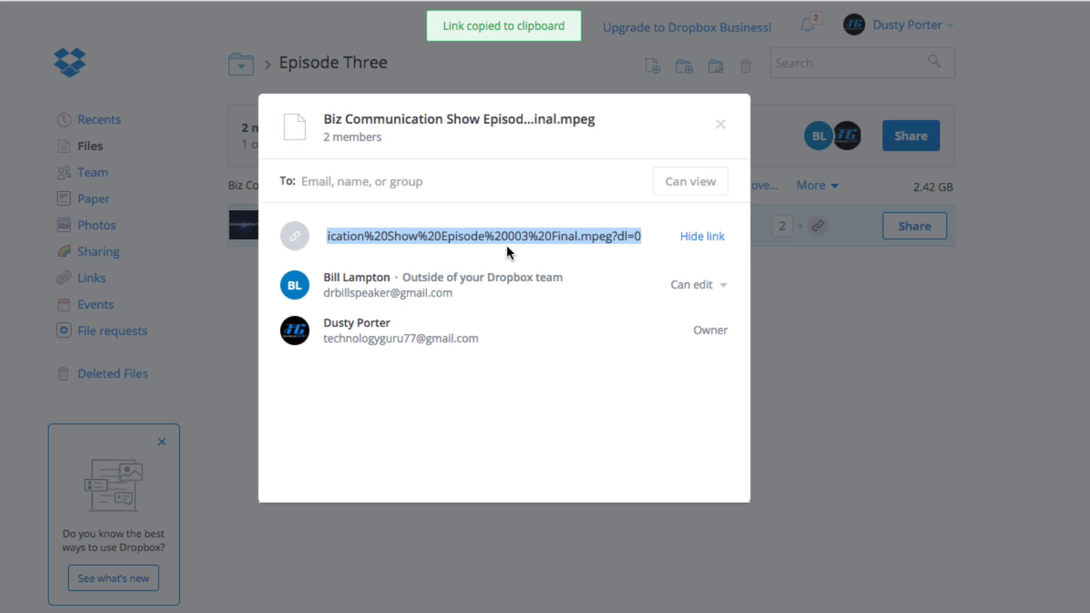
mouse_move(503, 226)
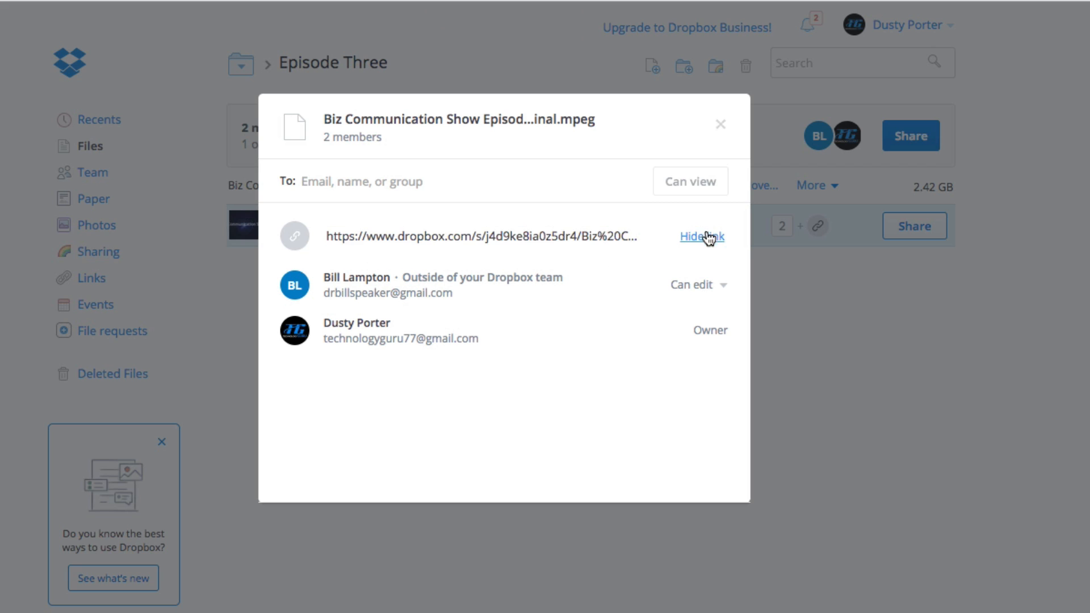
left_click(484, 236)
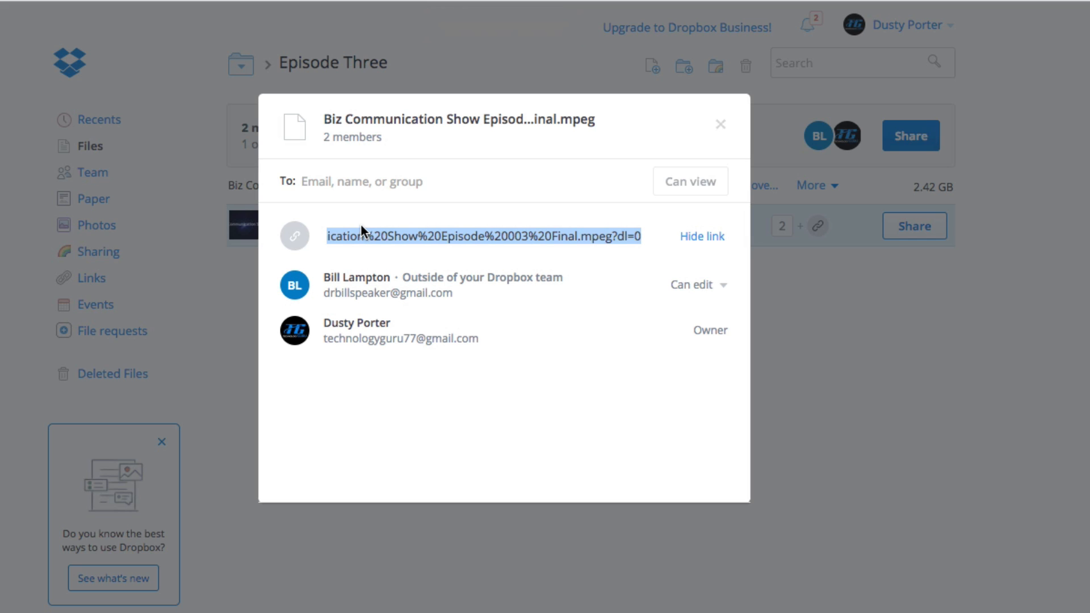
mouse_move(372, 250)
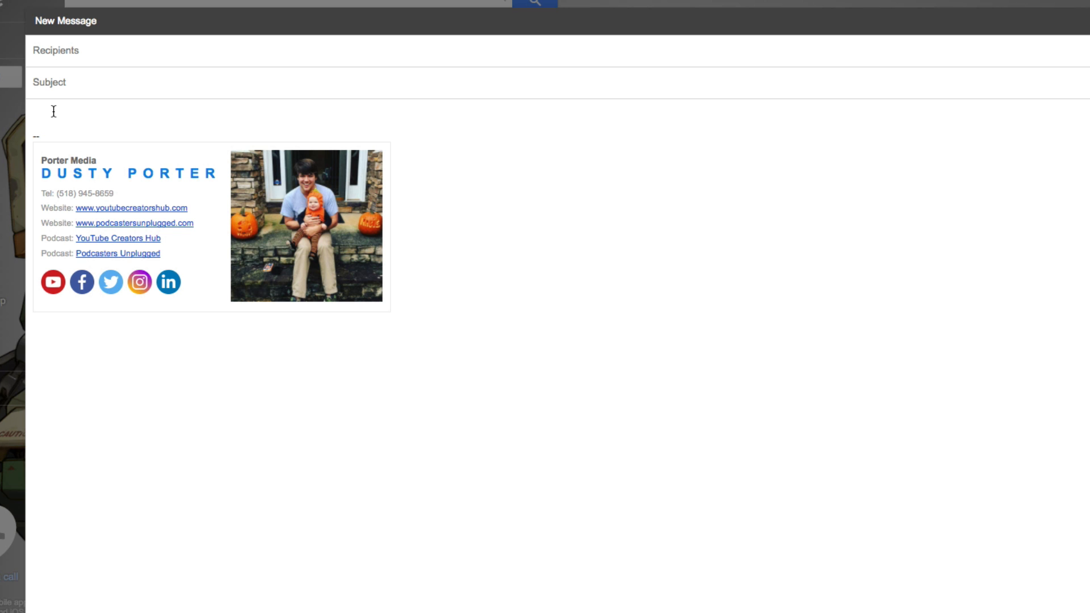
Step: Paste the Dropbox share link into a new Gmail message body above the signature
type("https://www.dropbox.com/s/j4d9ke8ia0z5dr4/Biz%20Communication%20Show%20Episode%20003%20Final.mpeg?dl=0")
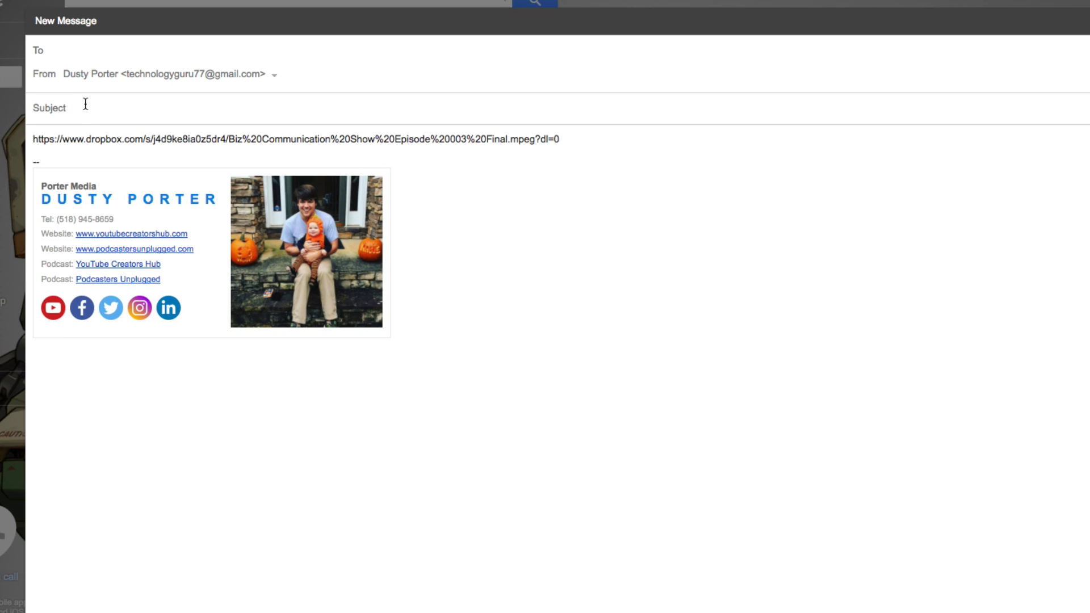
mouse_move(75, 102)
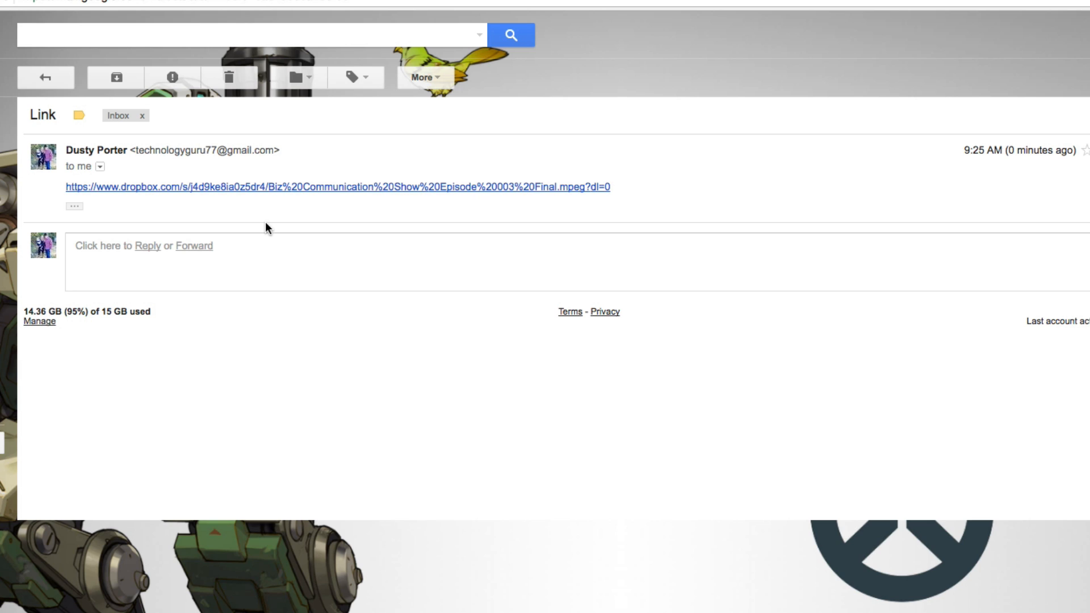
mouse_move(237, 194)
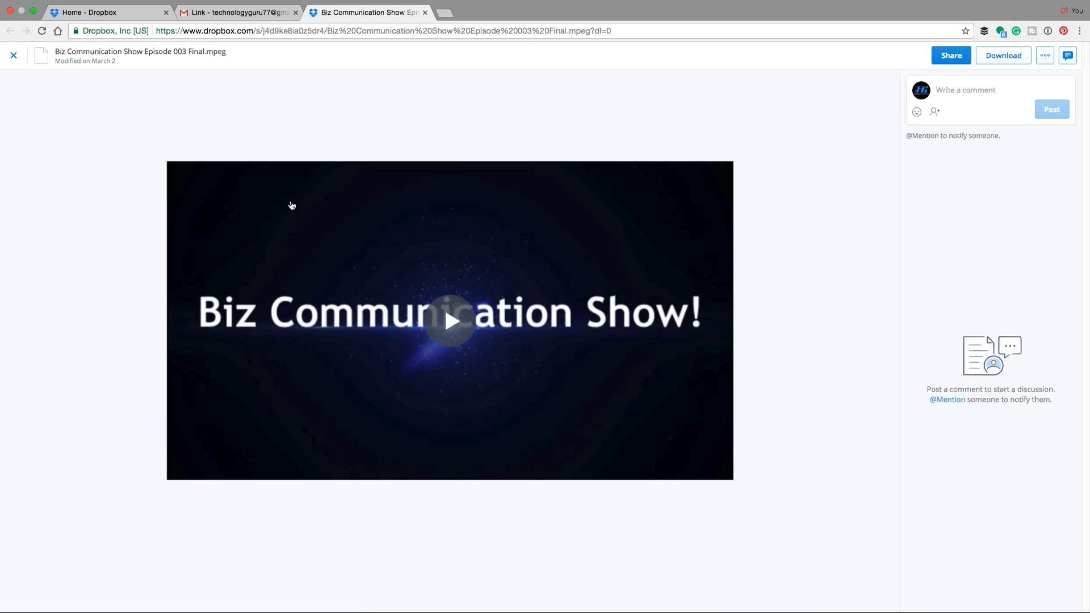
mouse_move(276, 212)
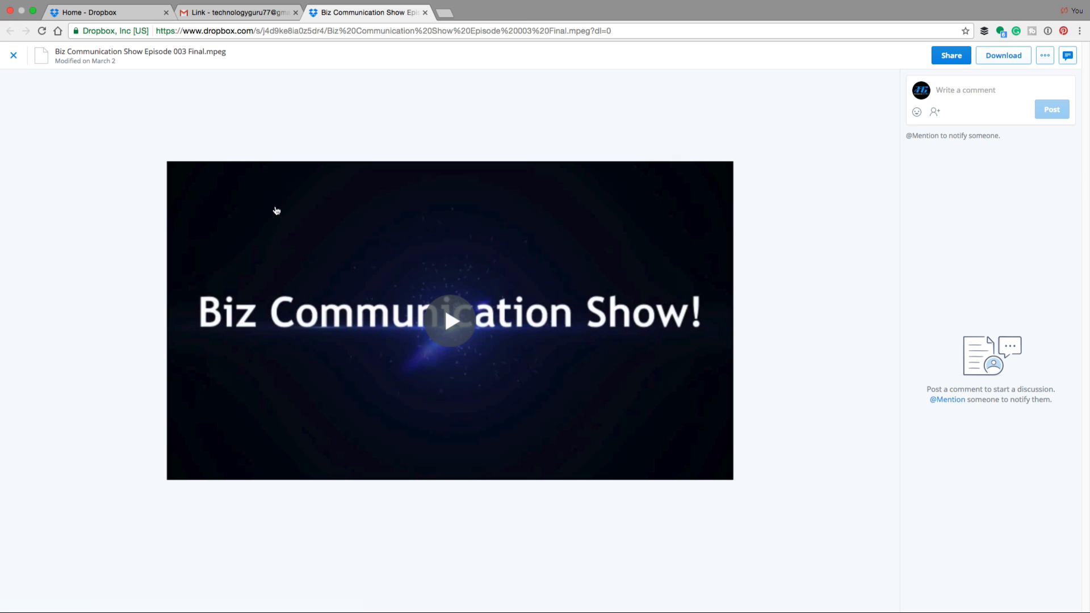
mouse_move(107, 44)
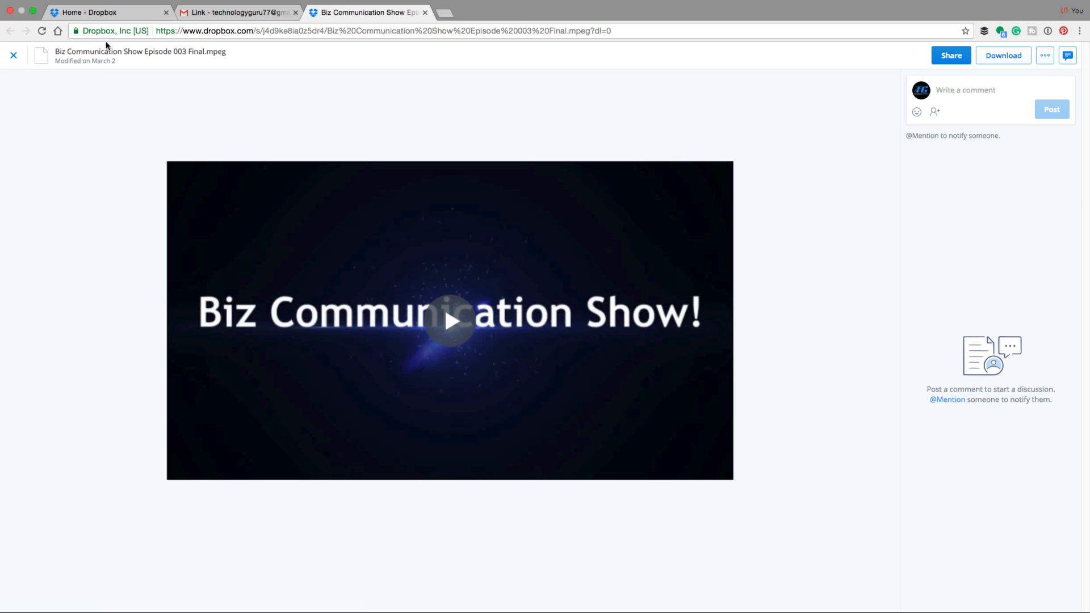